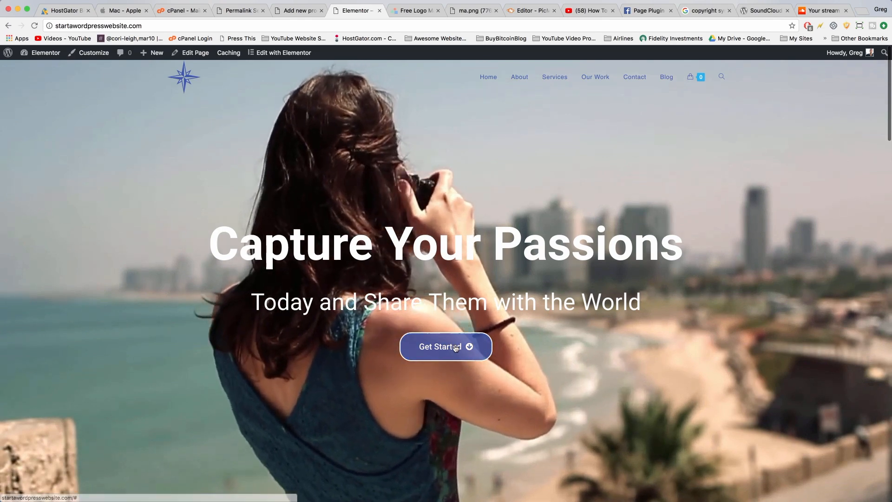
Bring the homepage into the Elementor page editor
scroll("down", 3)
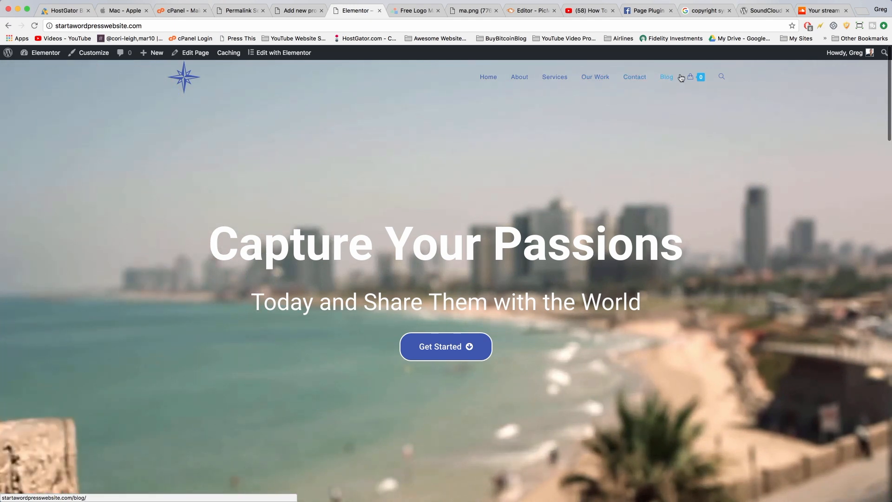
left_click(691, 77)
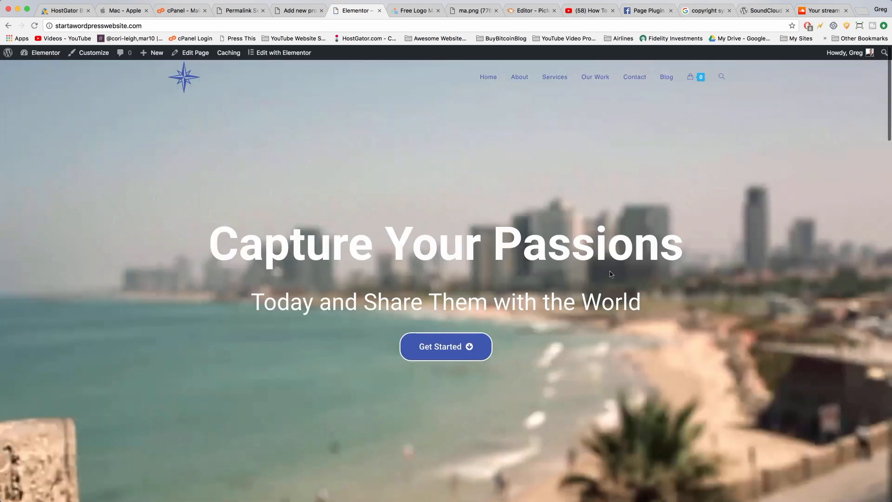
mouse_move(539, 338)
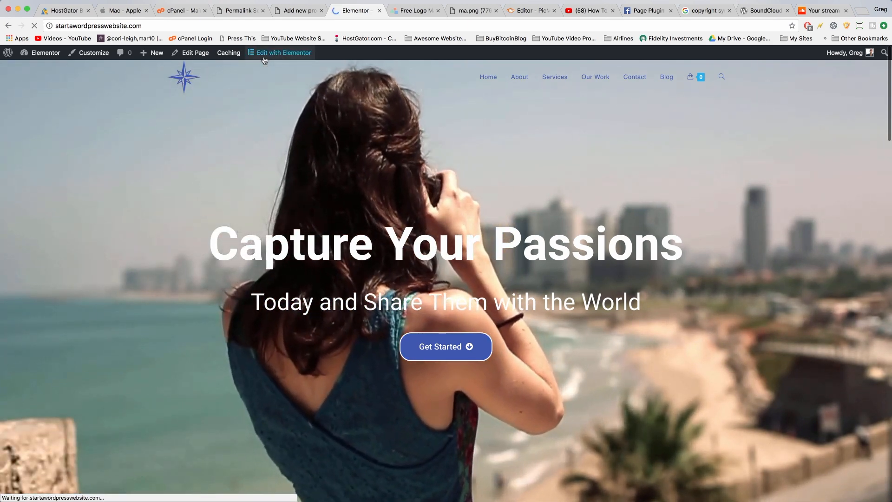
left_click(283, 52)
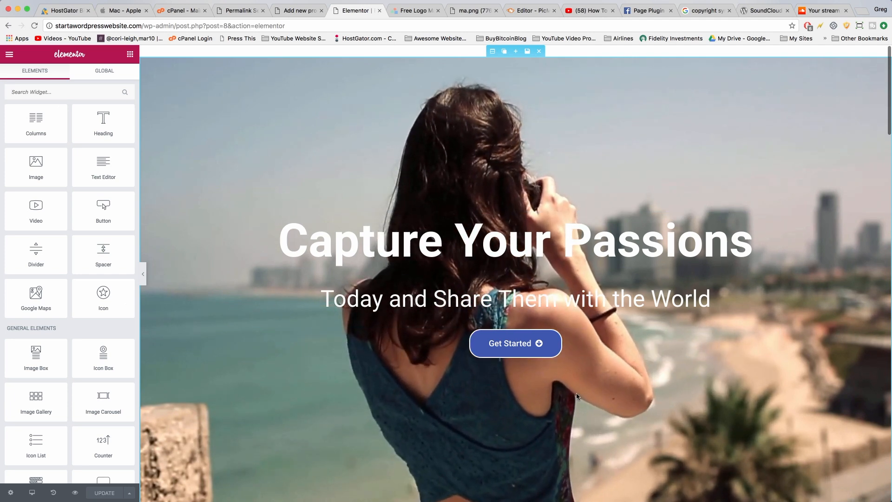
Select the hero's Get Started button and set its link to #my-anchor
left_click(515, 344)
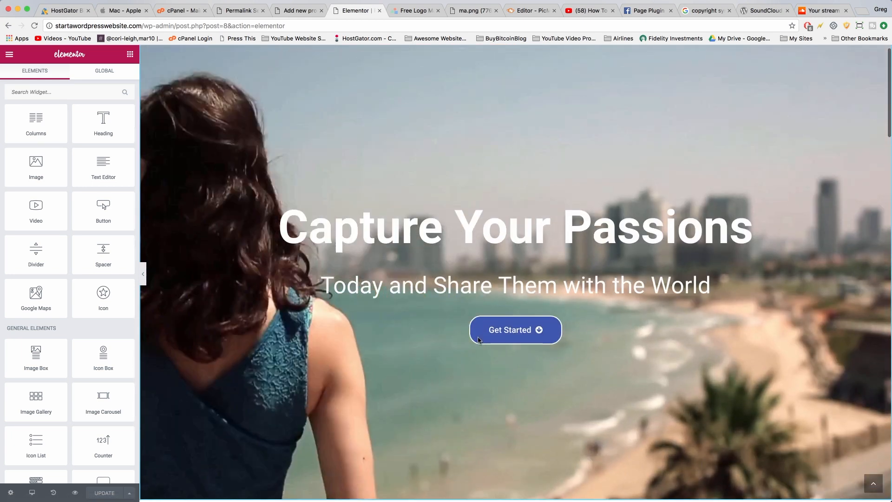
left_click(509, 329)
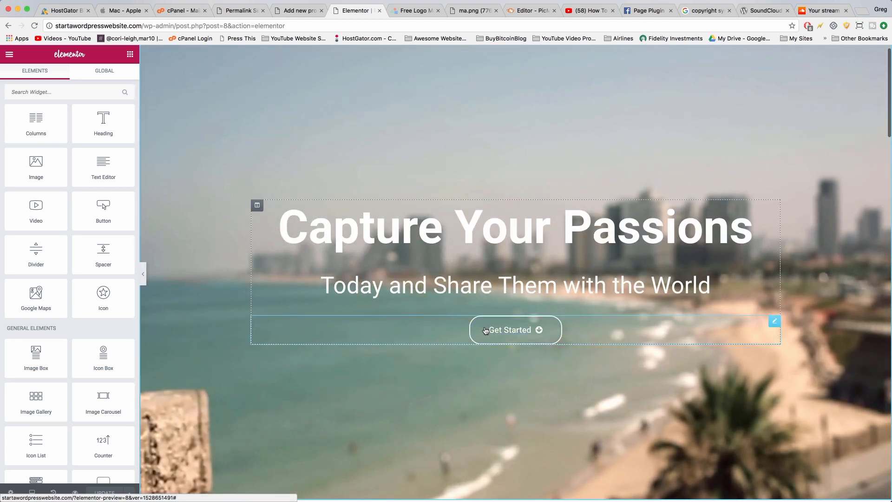
left_click(515, 329)
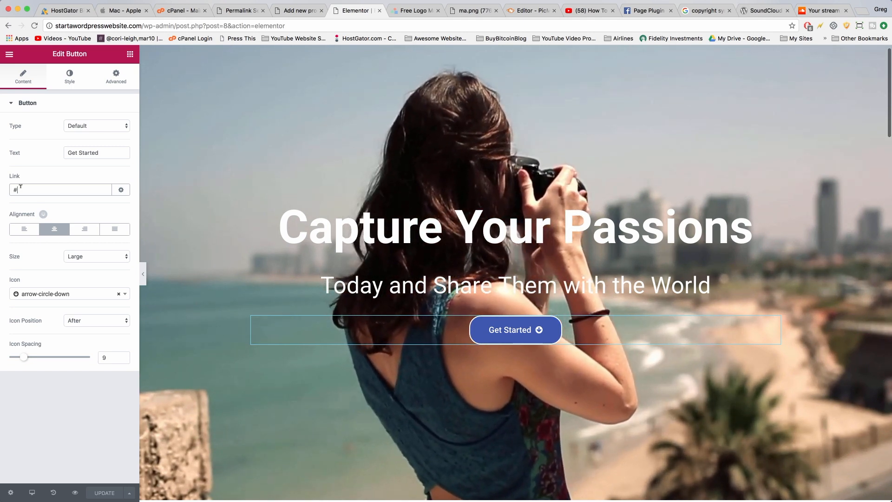
type("my-anchor")
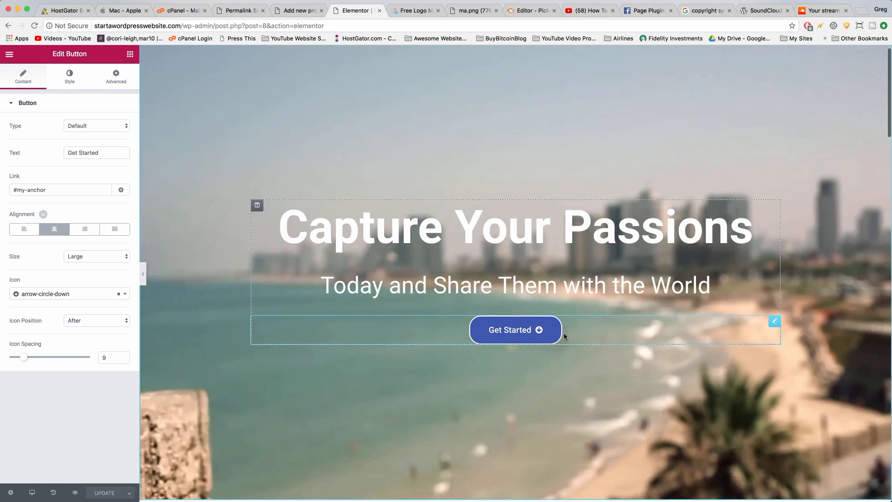
Scroll the canvas down to the 'Simply Delightful' MacOS Dolphin section
scroll("down", 3)
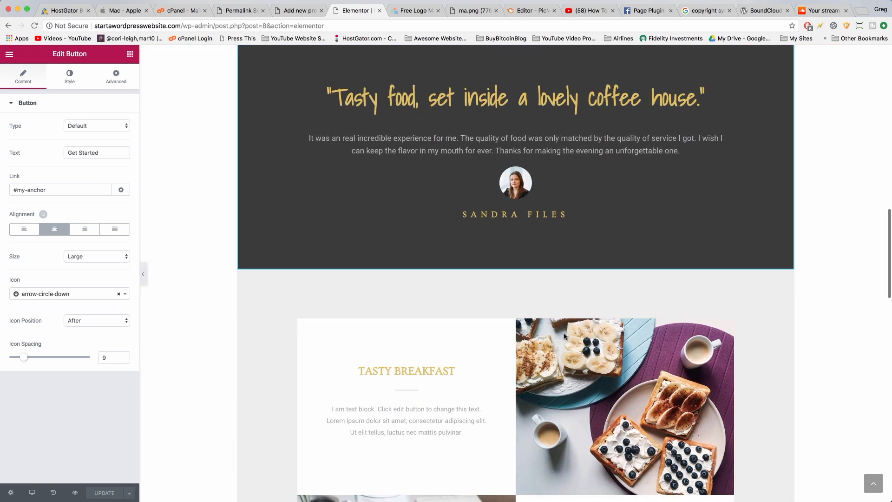
scroll("down", 3)
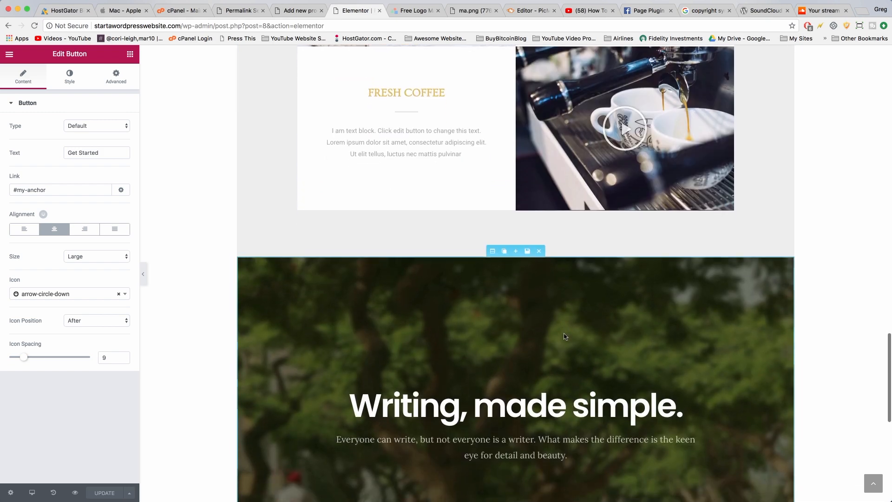
scroll("down", 3)
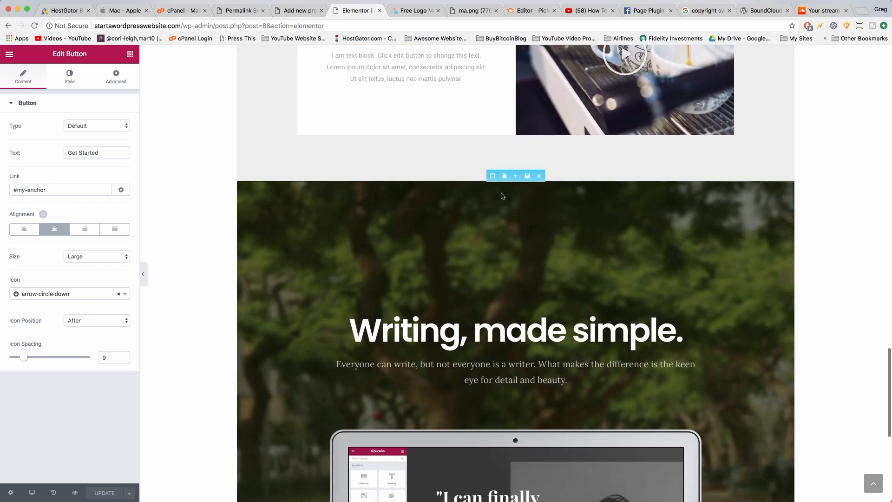
scroll("down", 3)
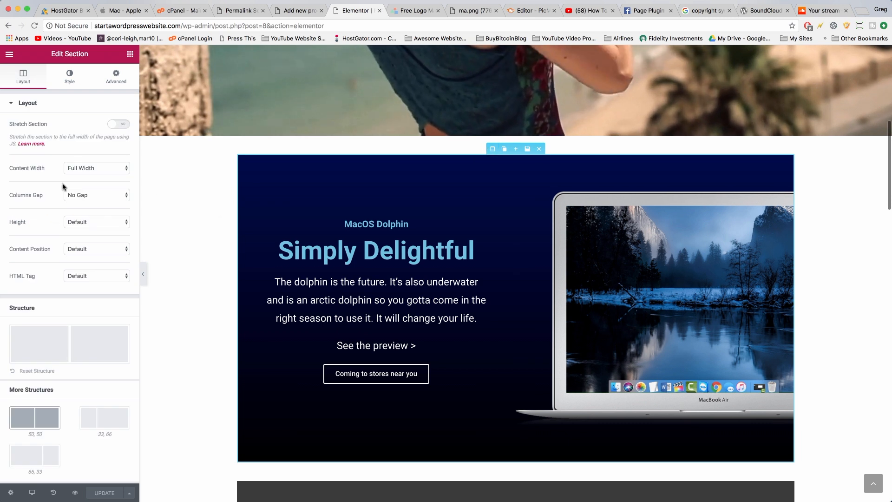
In the section's Advanced settings, set CSS ID to my-anchor
left_click(115, 75)
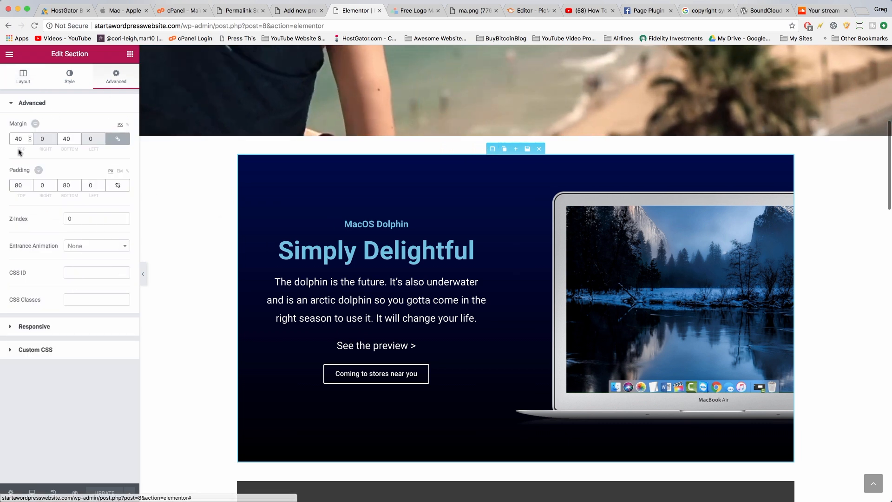
left_click(97, 272)
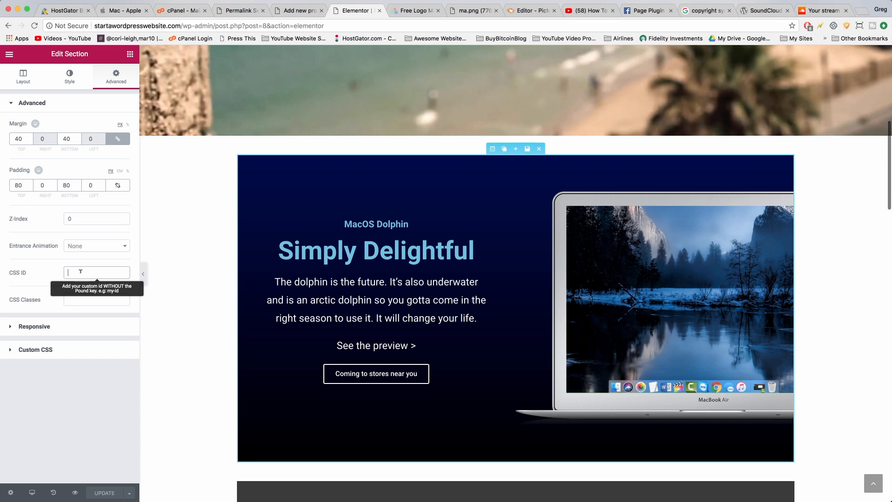
type("my-anch")
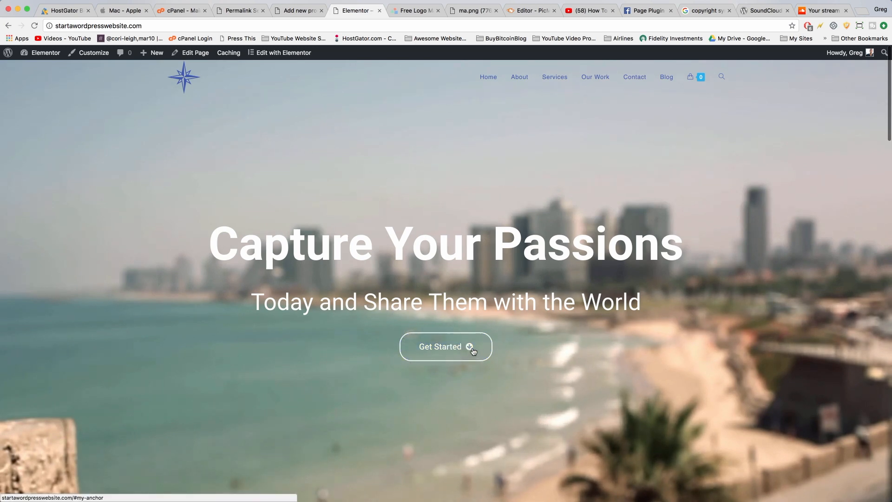
scroll("down", 3)
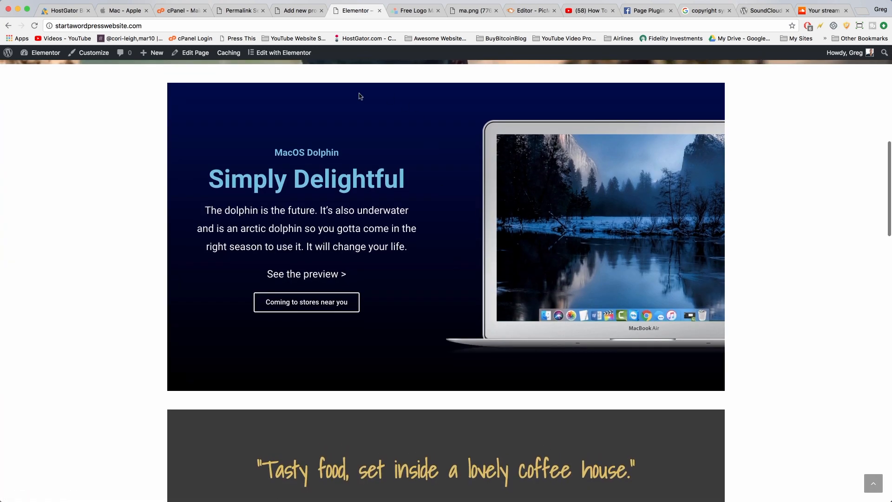
scroll("up", 3)
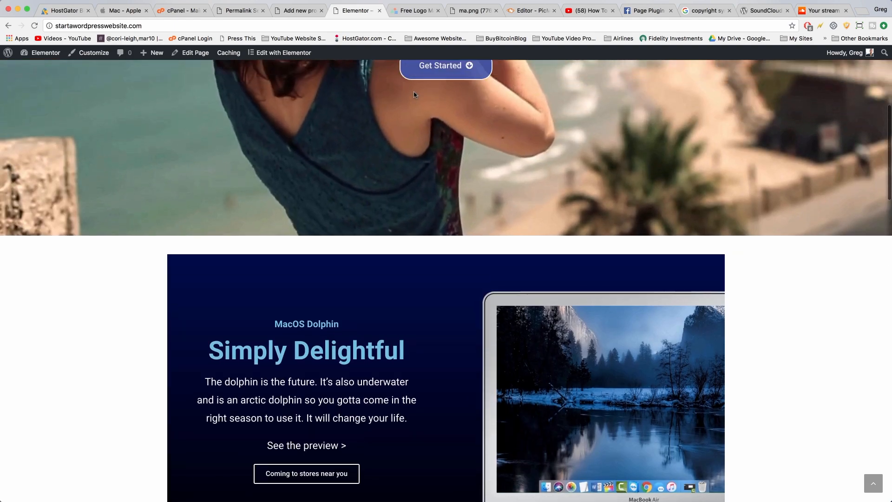
scroll("up", 3)
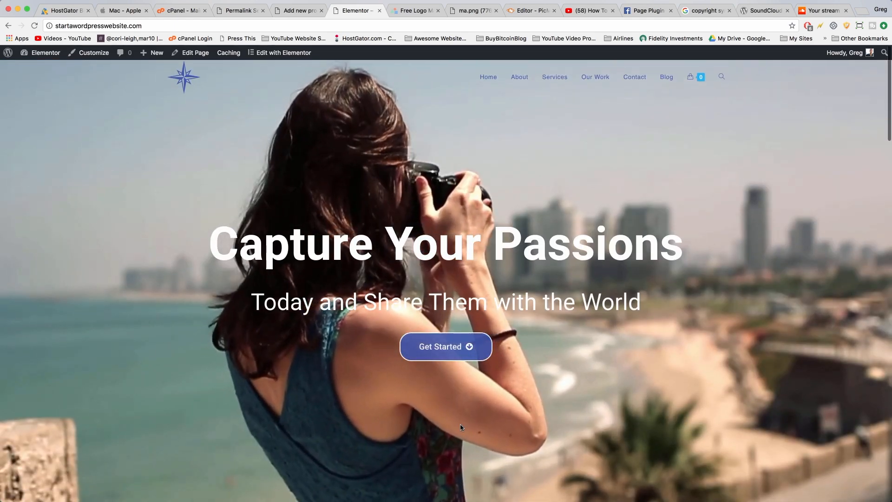